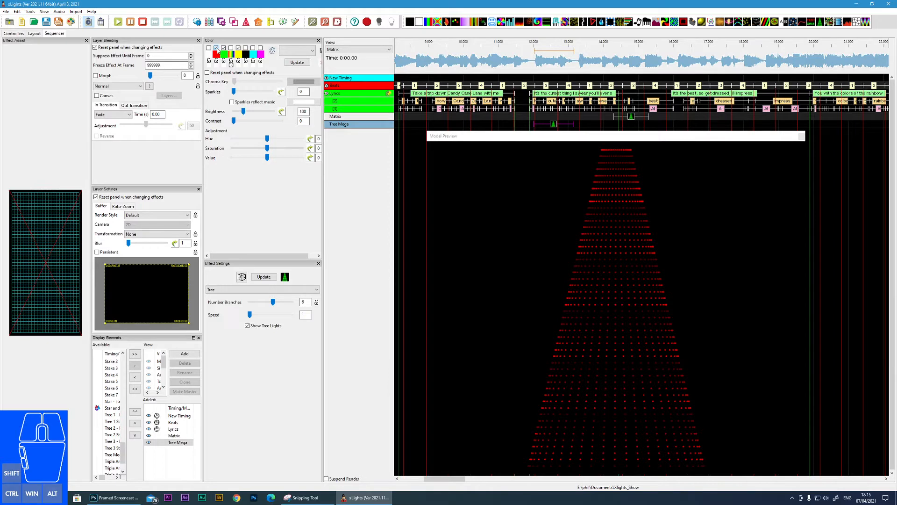
{"action": "left_click", "coordinate": [245, 54]}
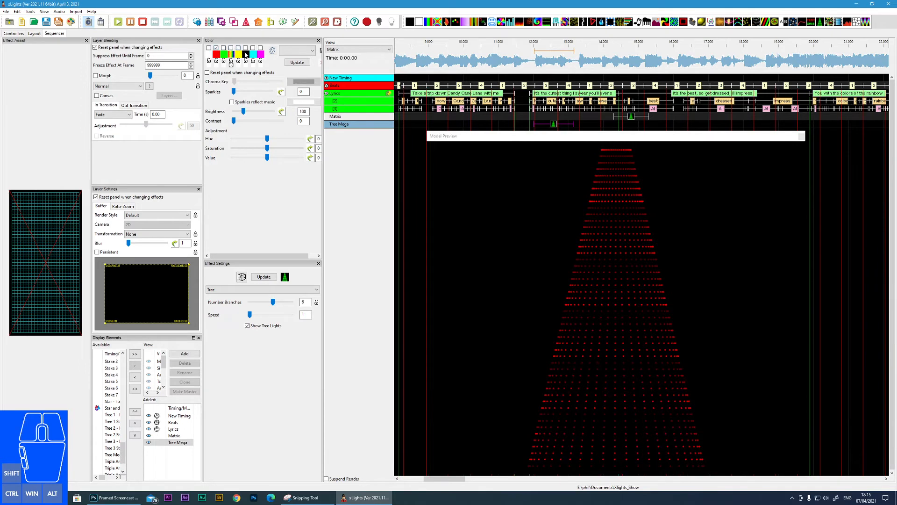